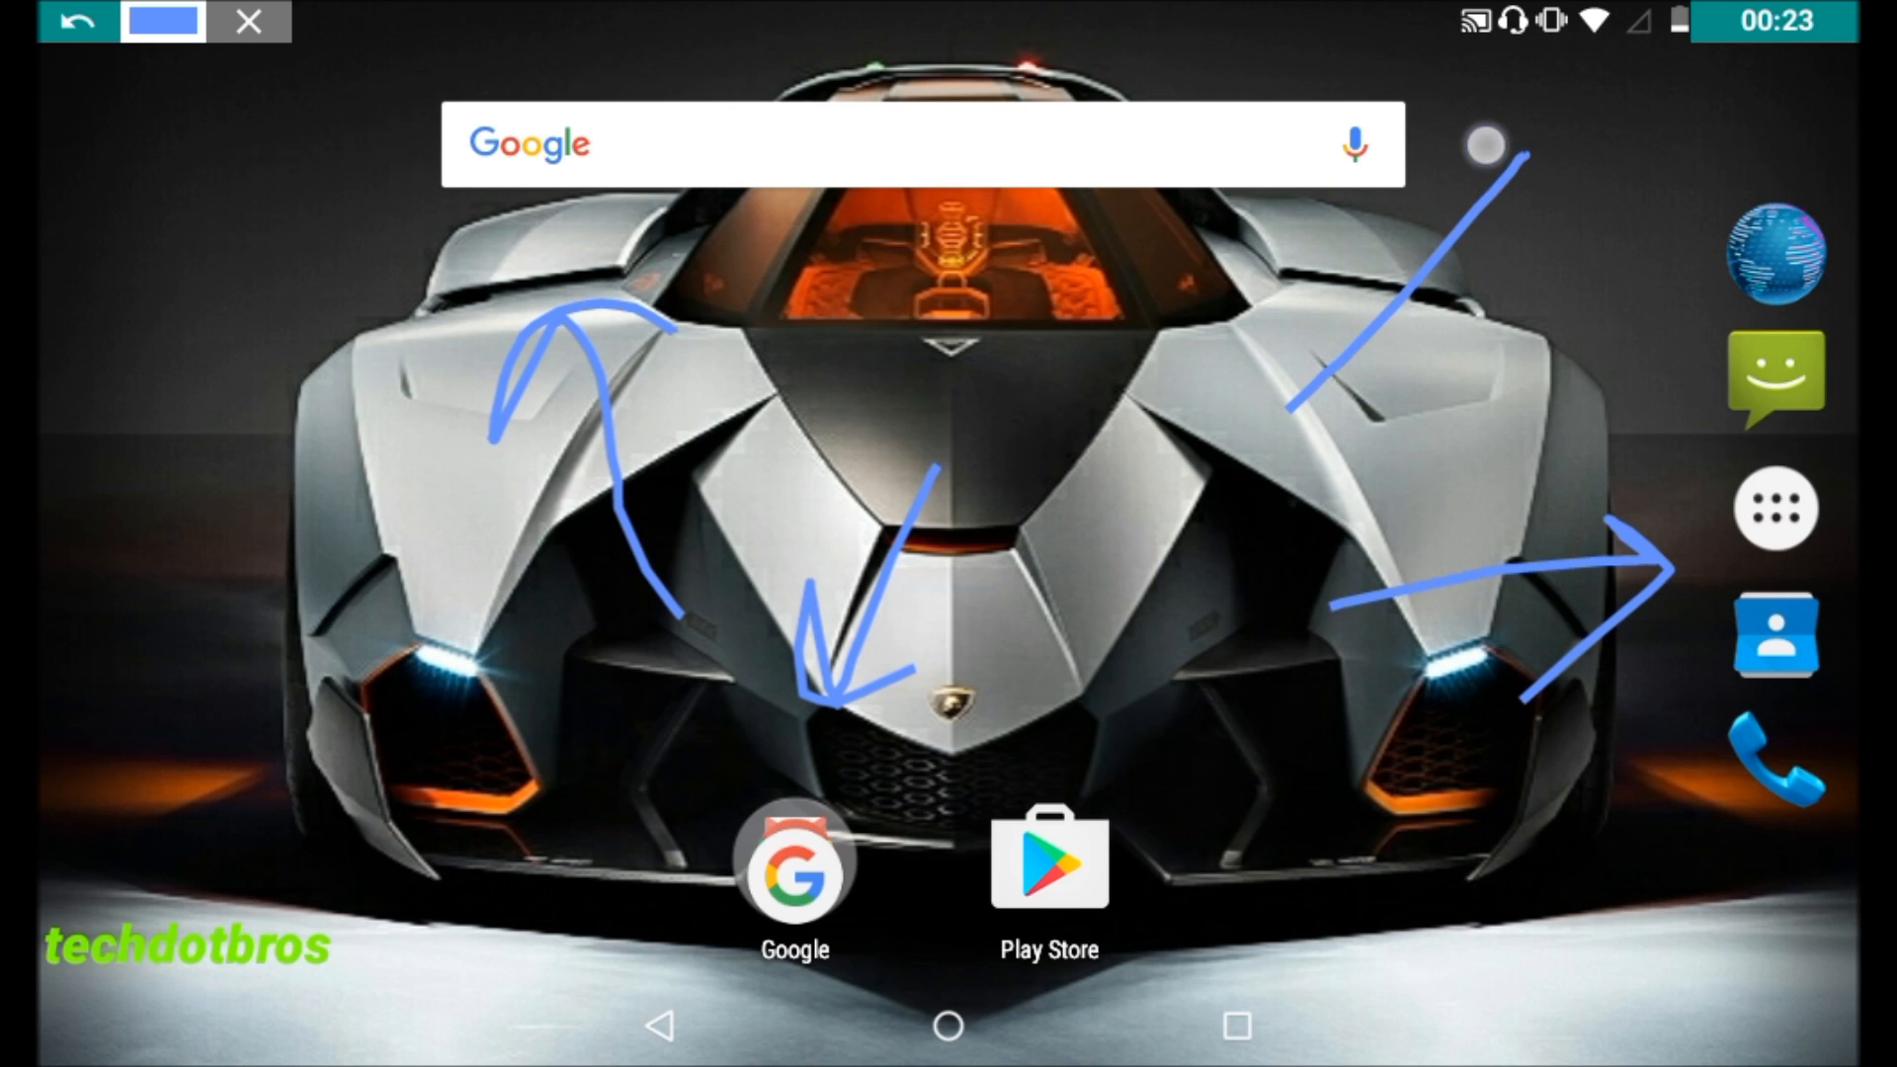
# Launch Settings from the app drawer and open Accessibility under System.
pyautogui.moveTo(1300, 399); pyautogui.dragTo(1513, 121)
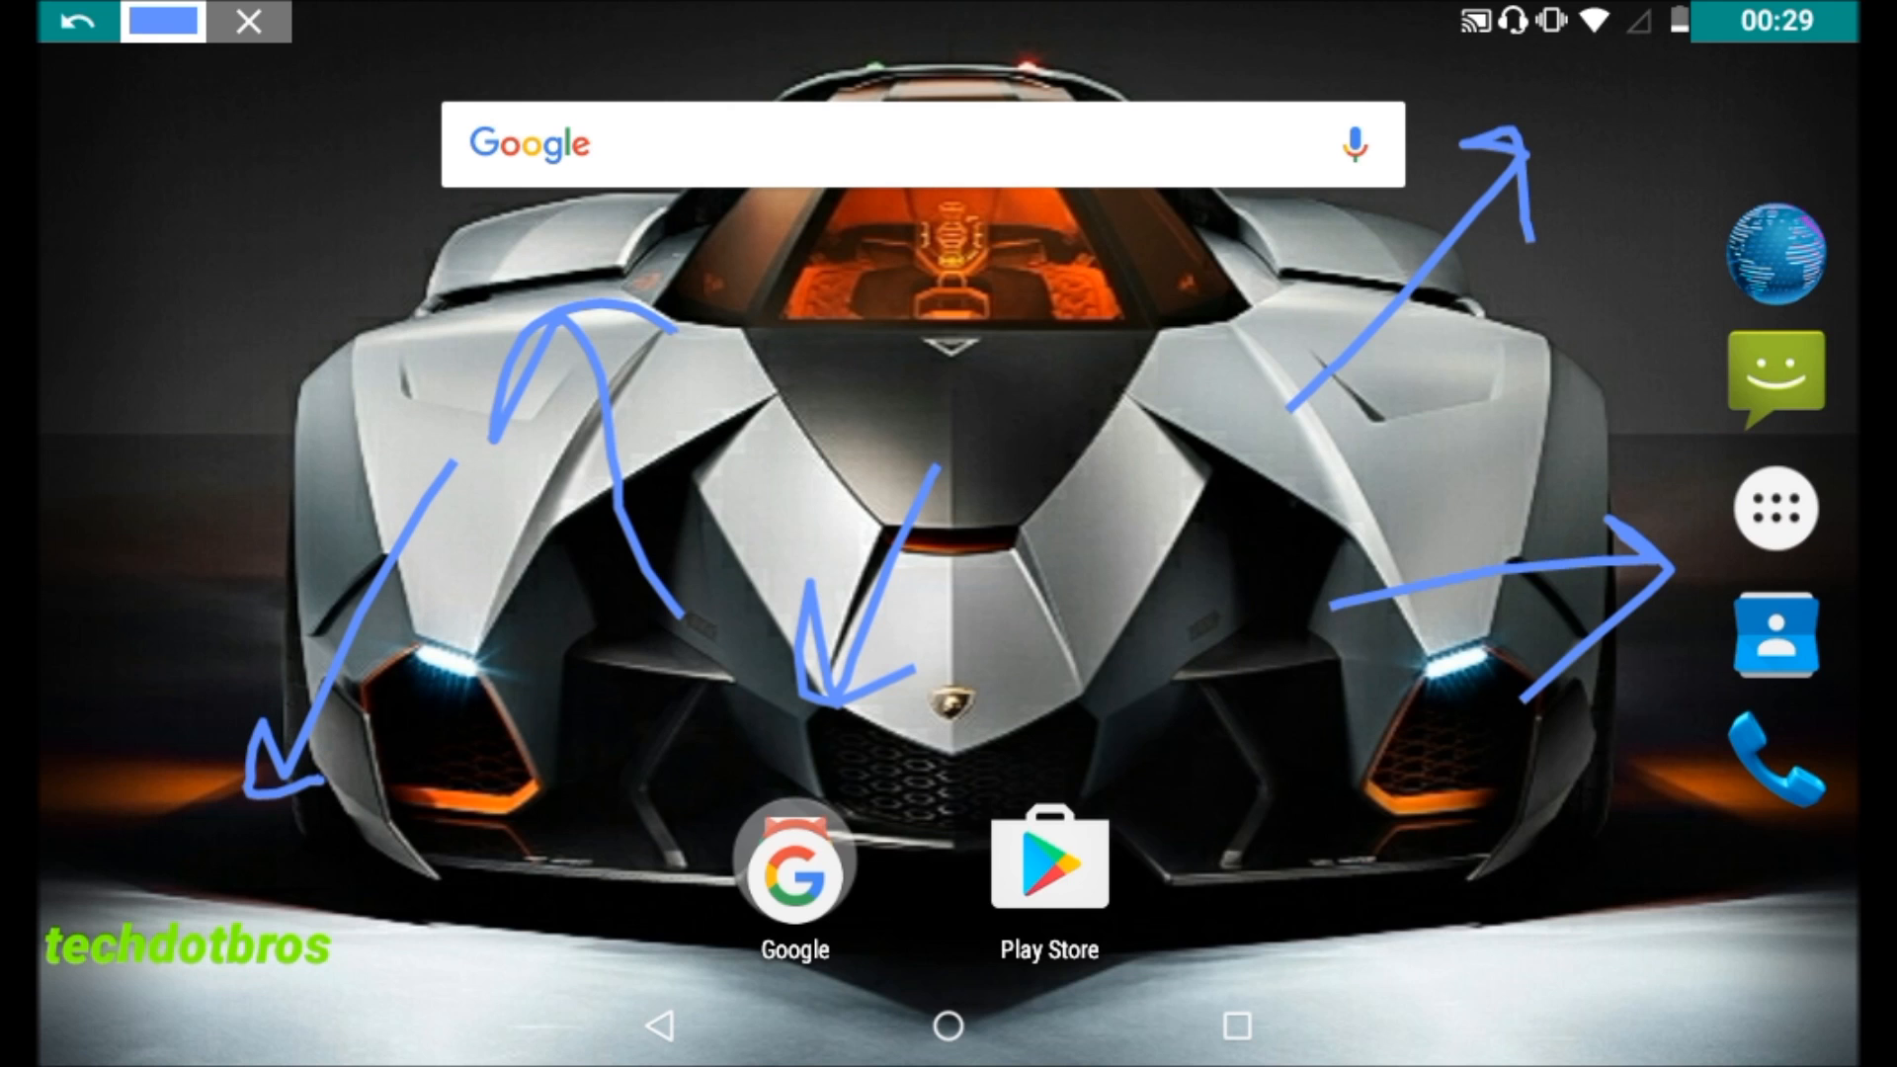
pyautogui.moveTo(278, 775); pyautogui.dragTo(12, 944)
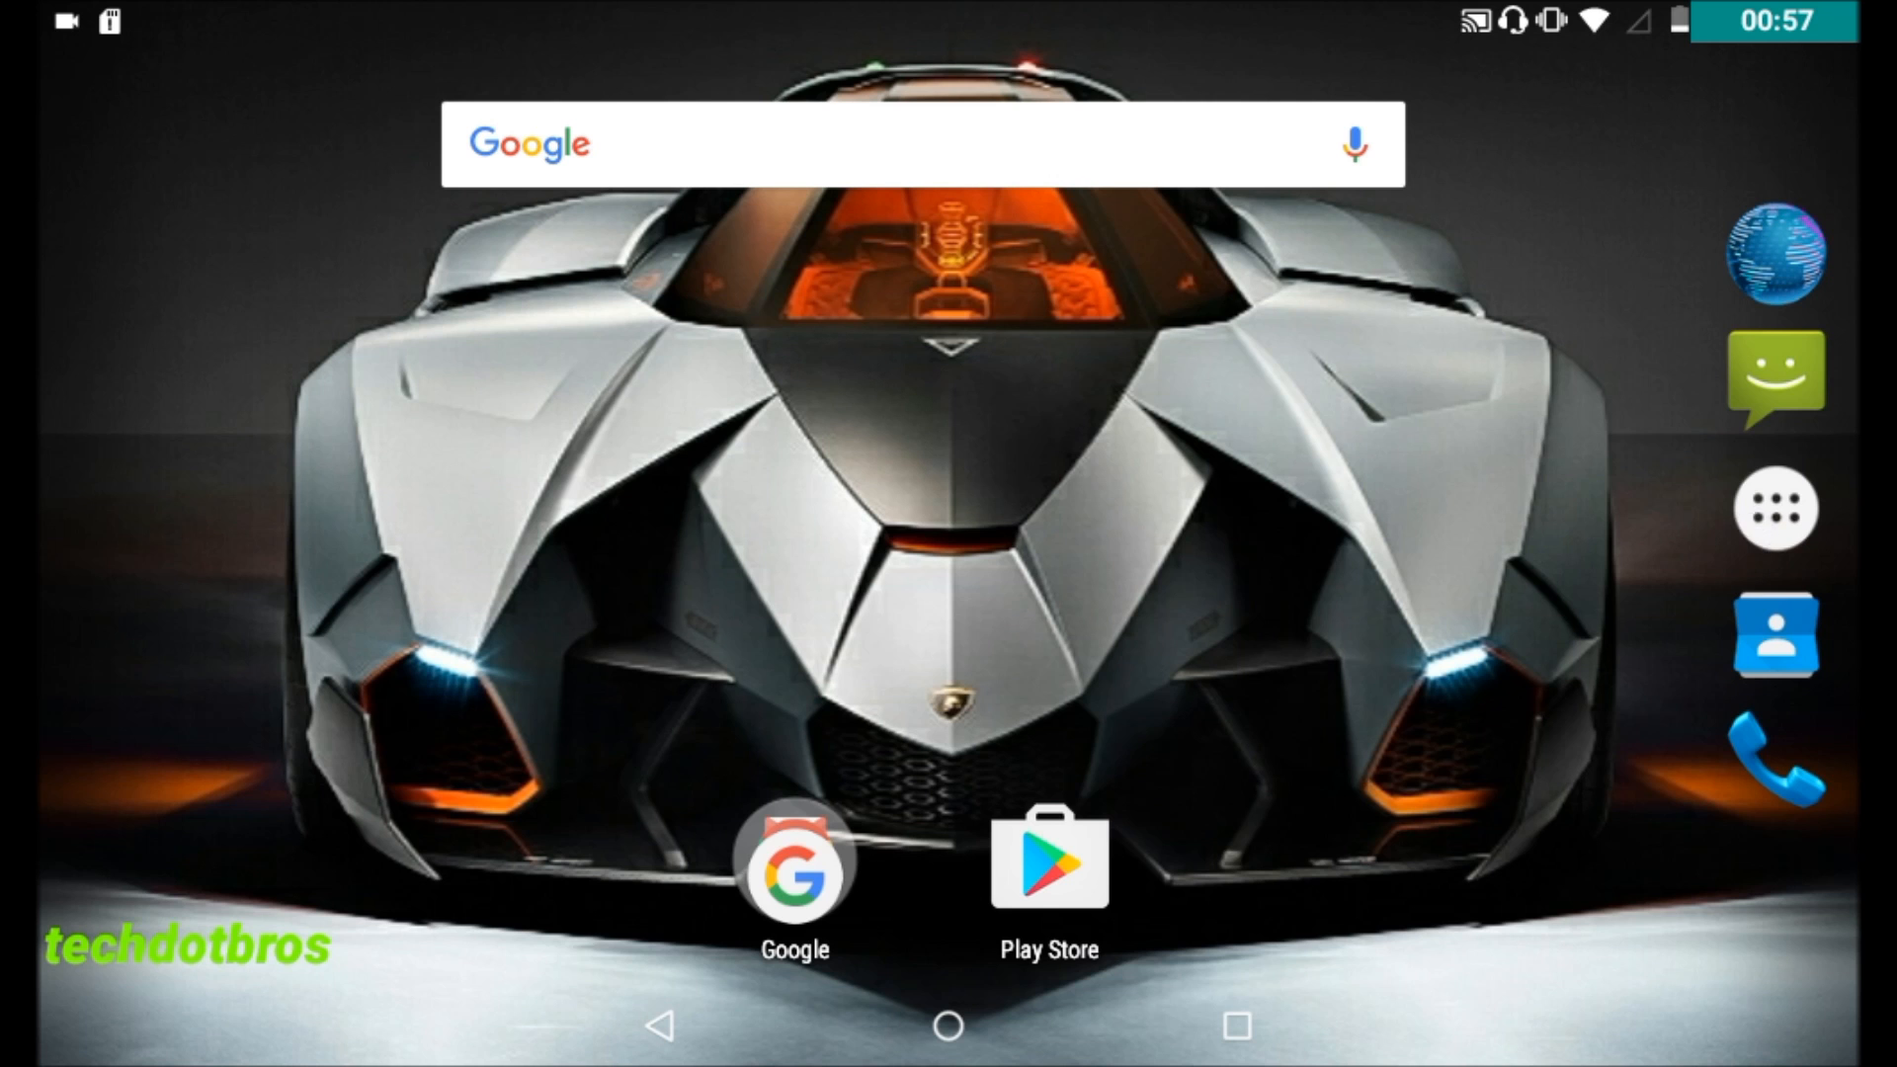
pyautogui.click(1777, 517)
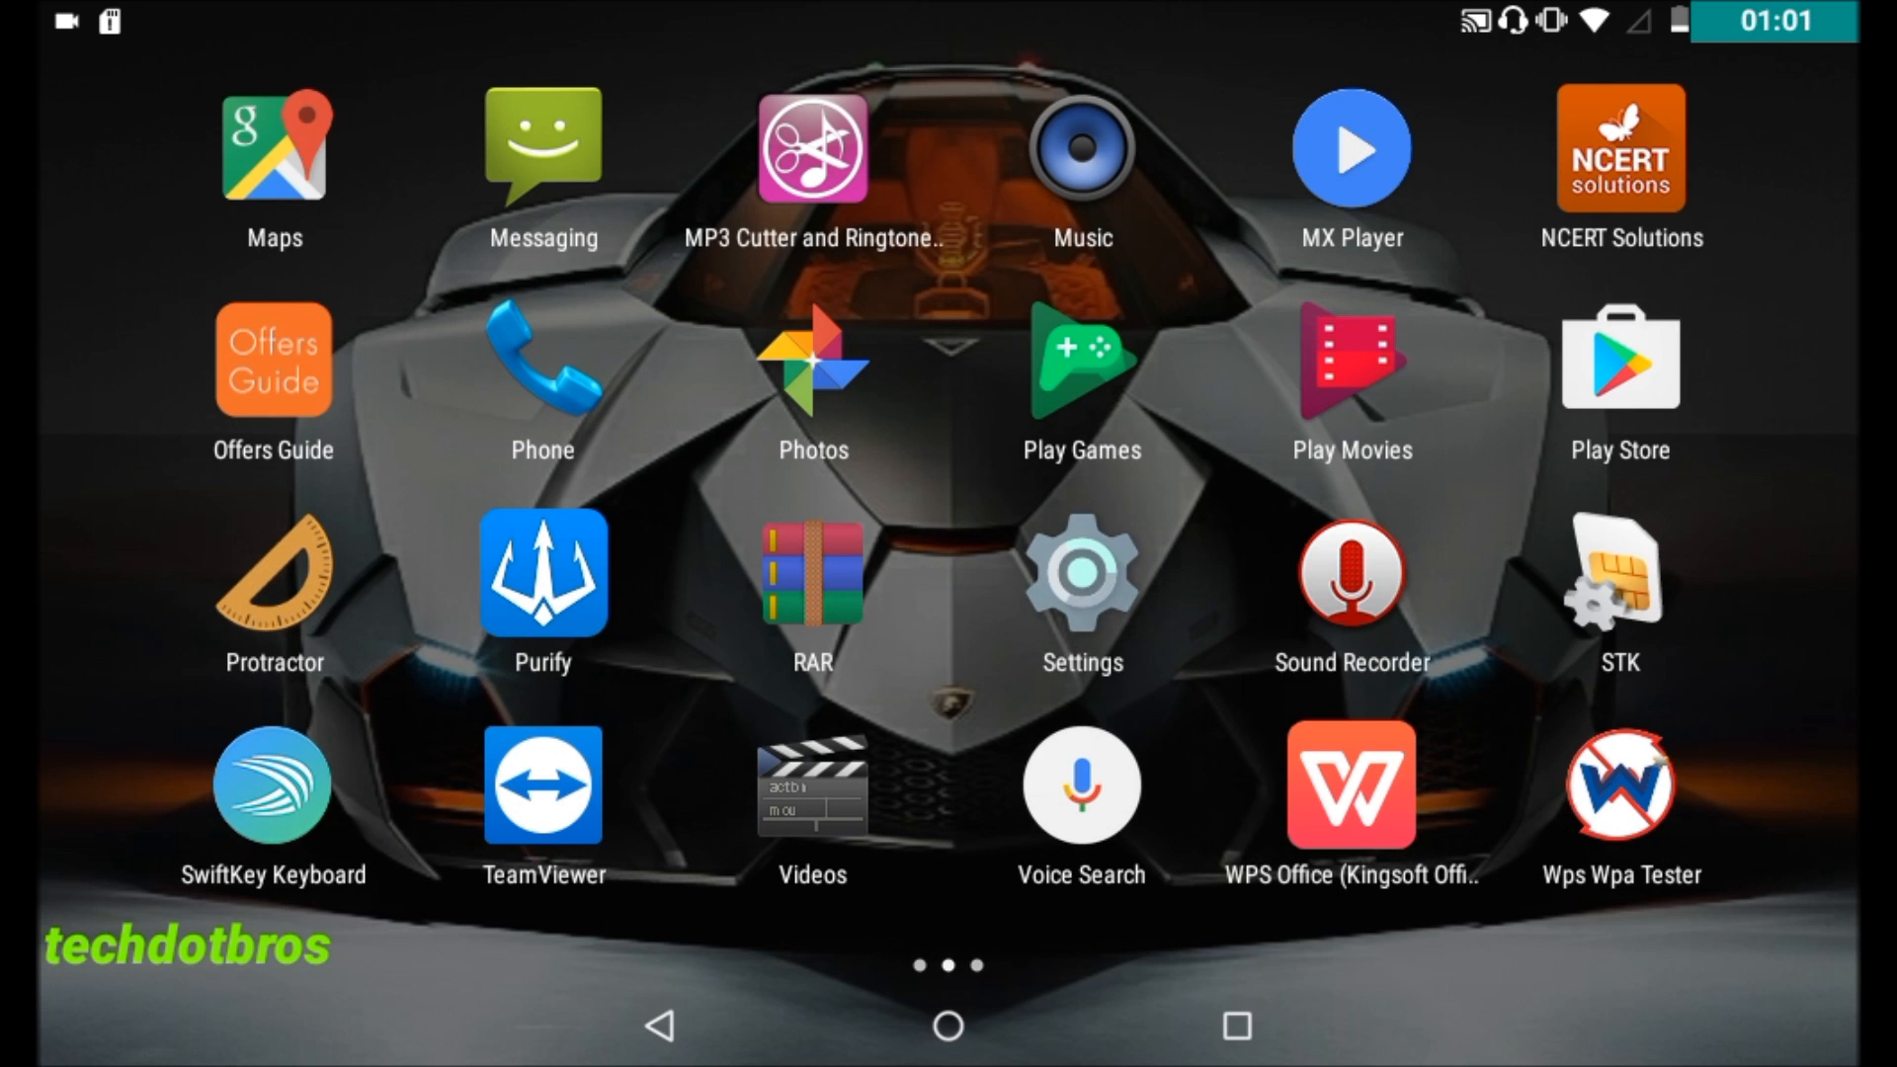
pyautogui.click(1082, 582)
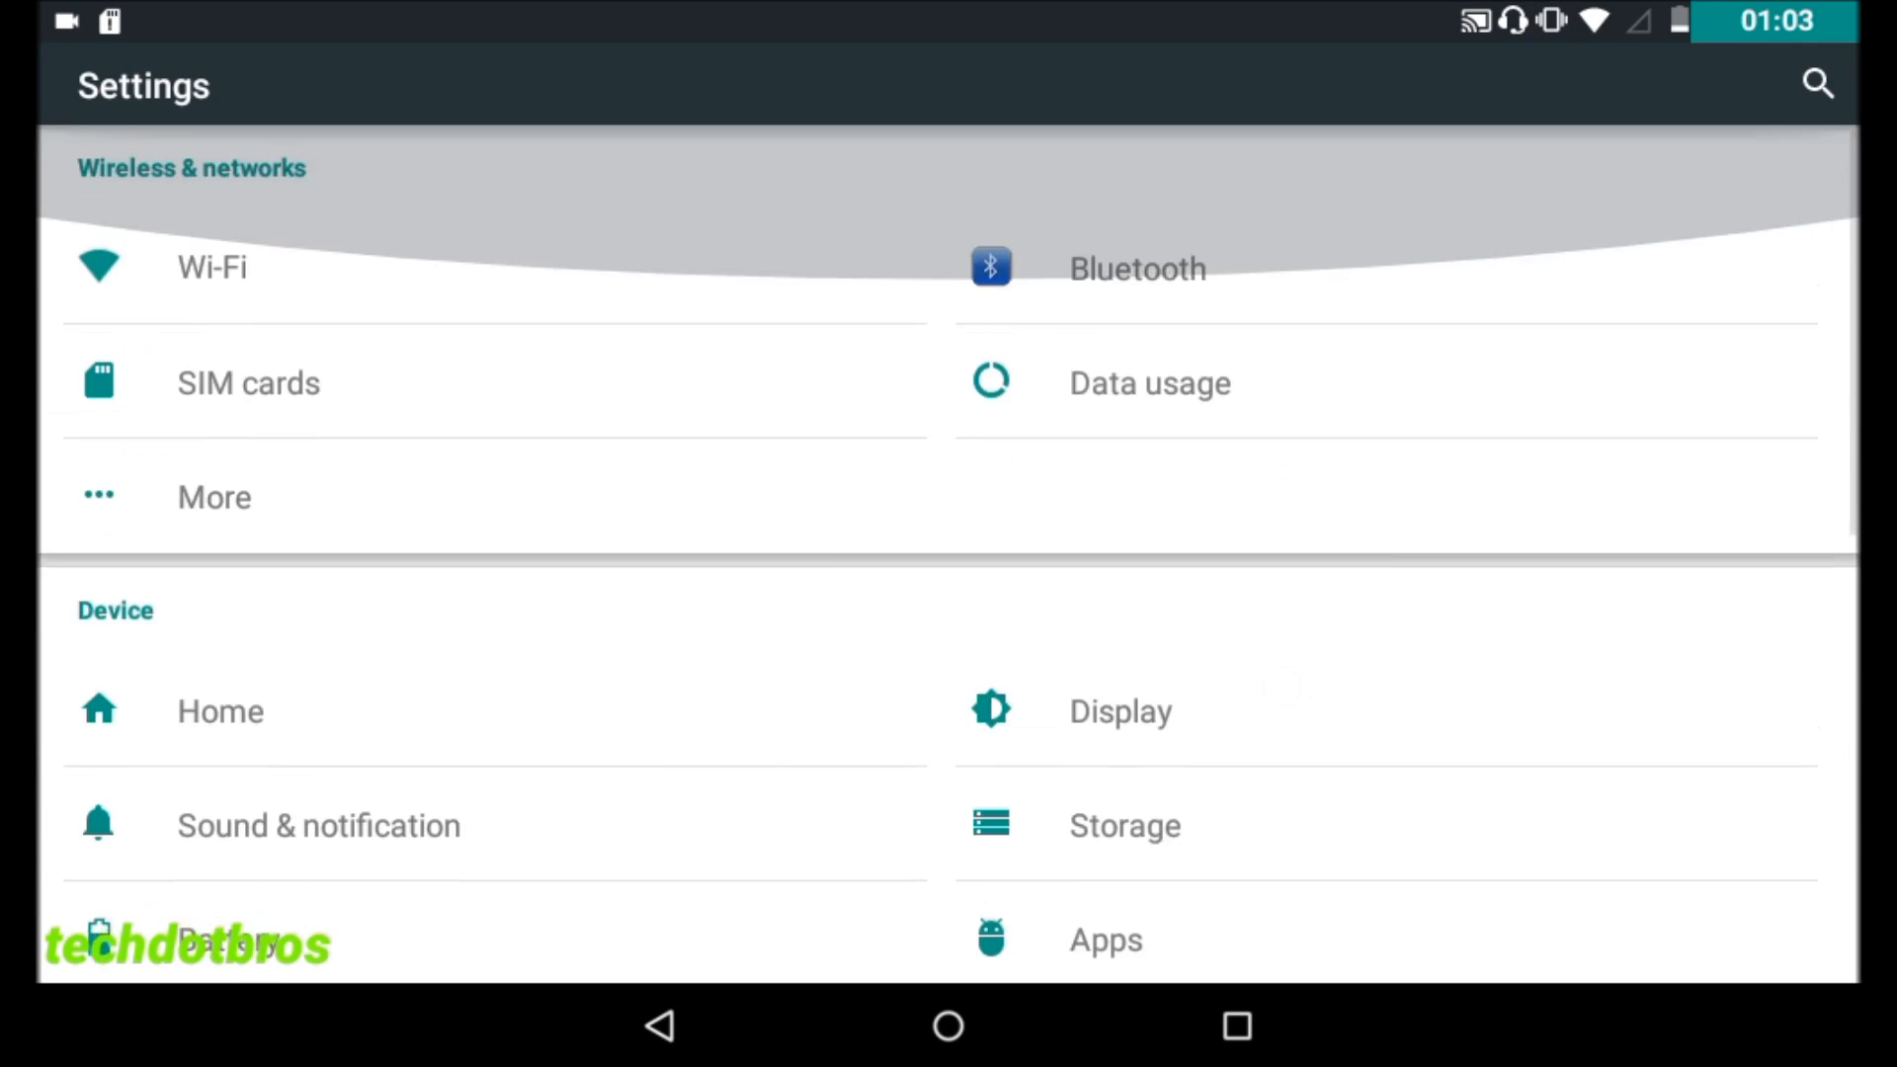
pyautogui.scroll(-3)
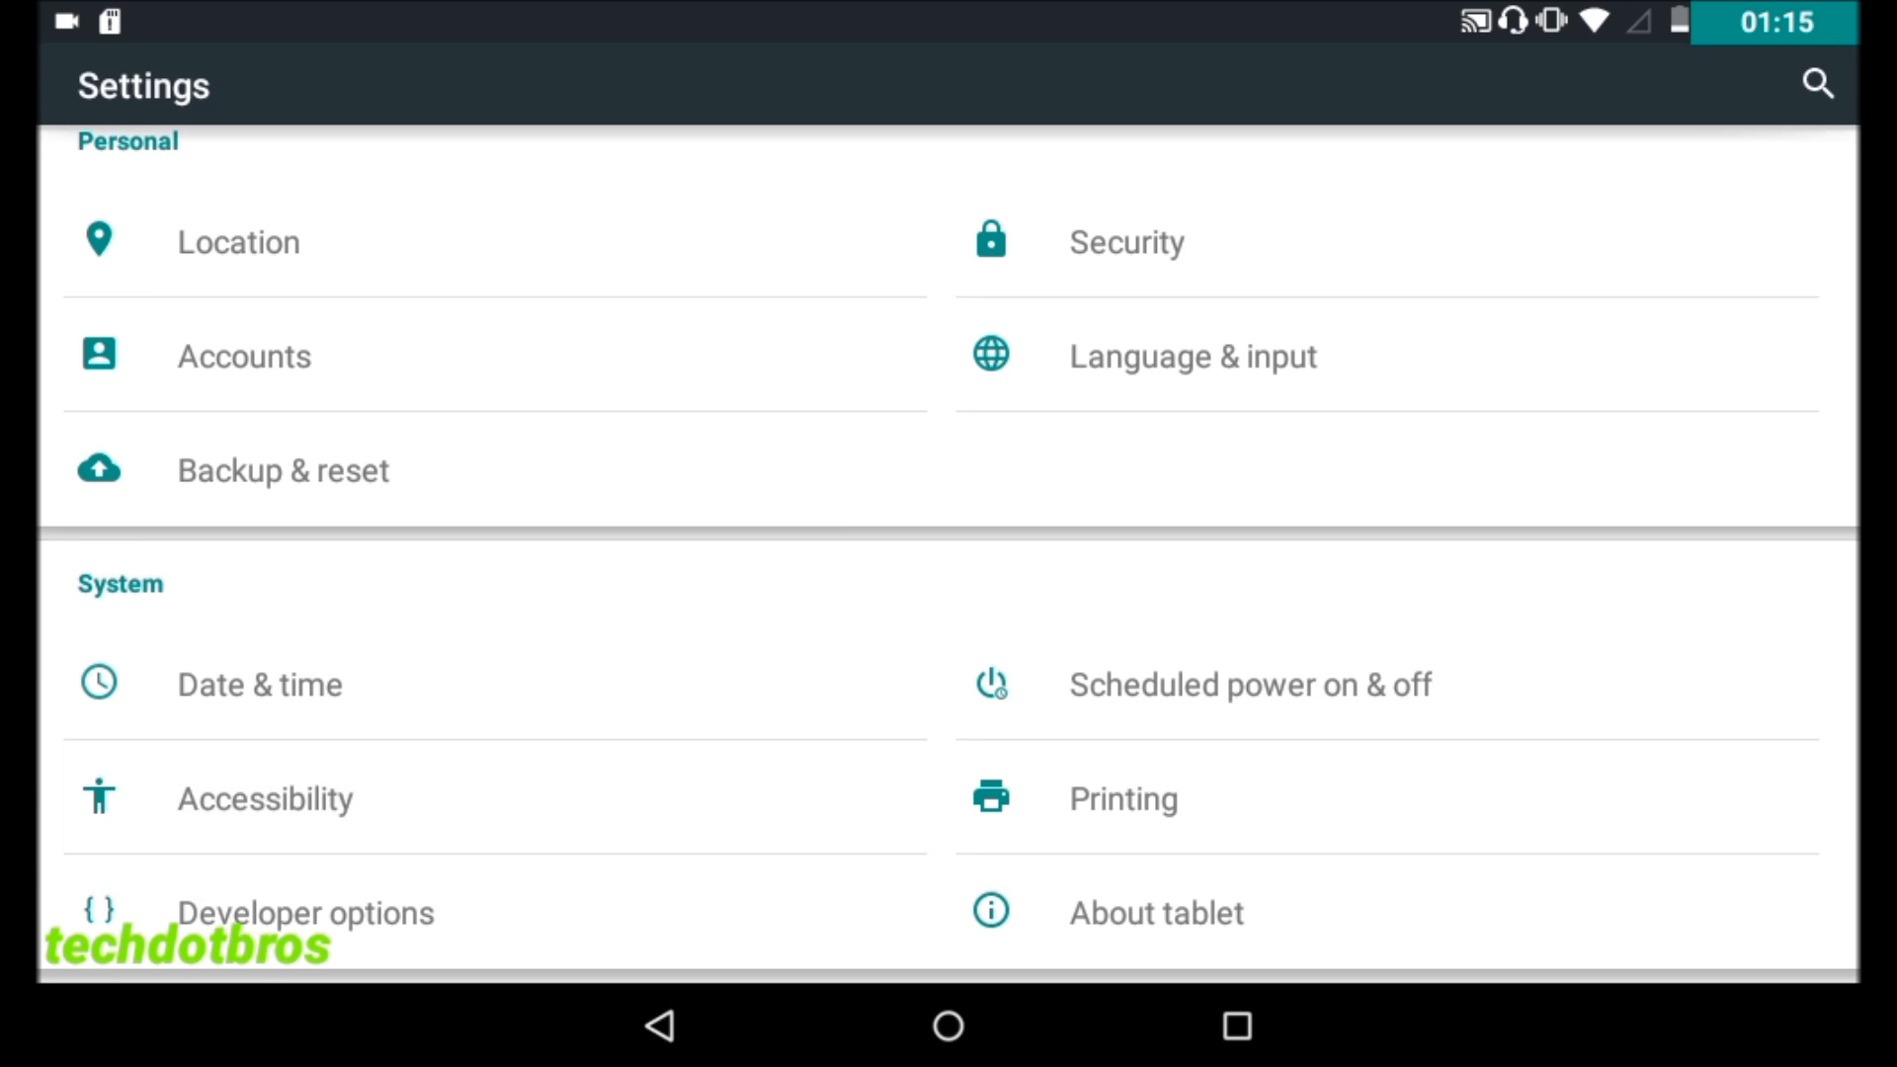
pyautogui.click(263, 798)
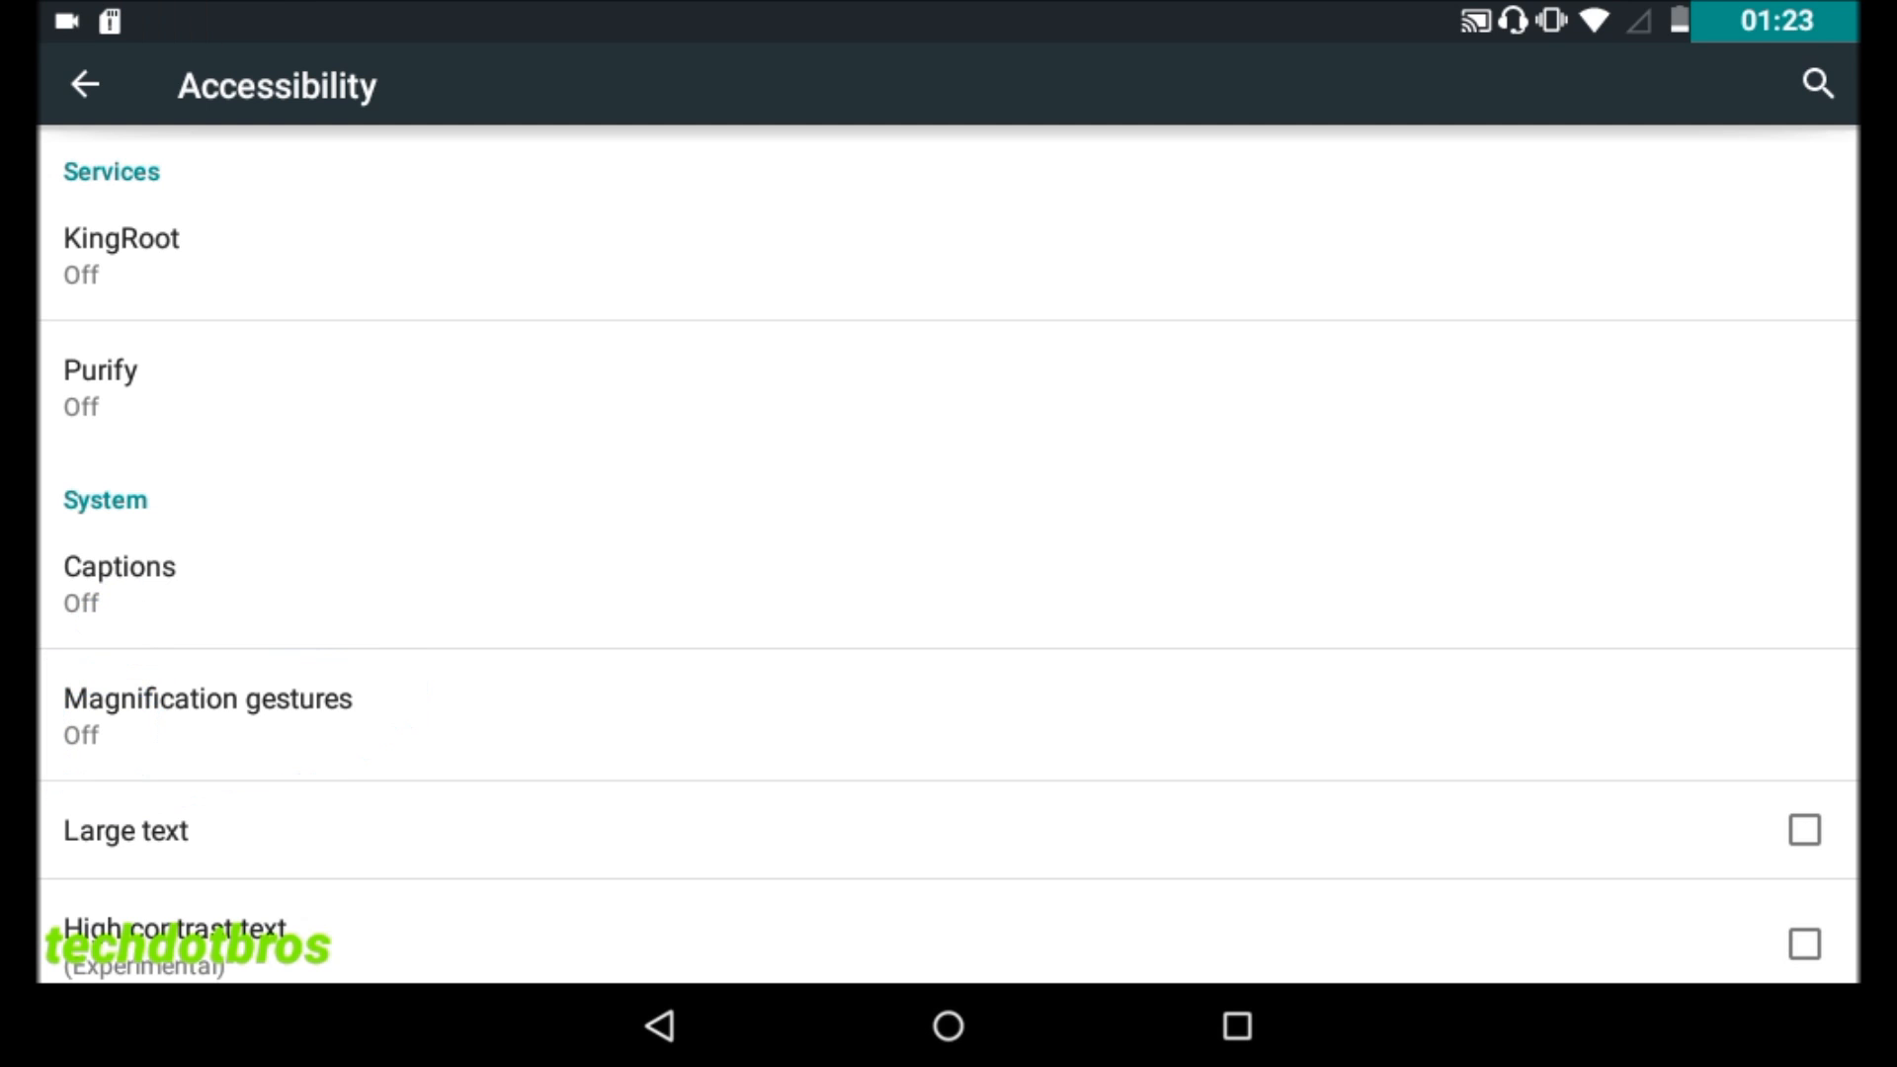
# Open Magnification gestures from the Accessibility list and browse its triple-tap zoom explanation.
pyautogui.click(207, 698)
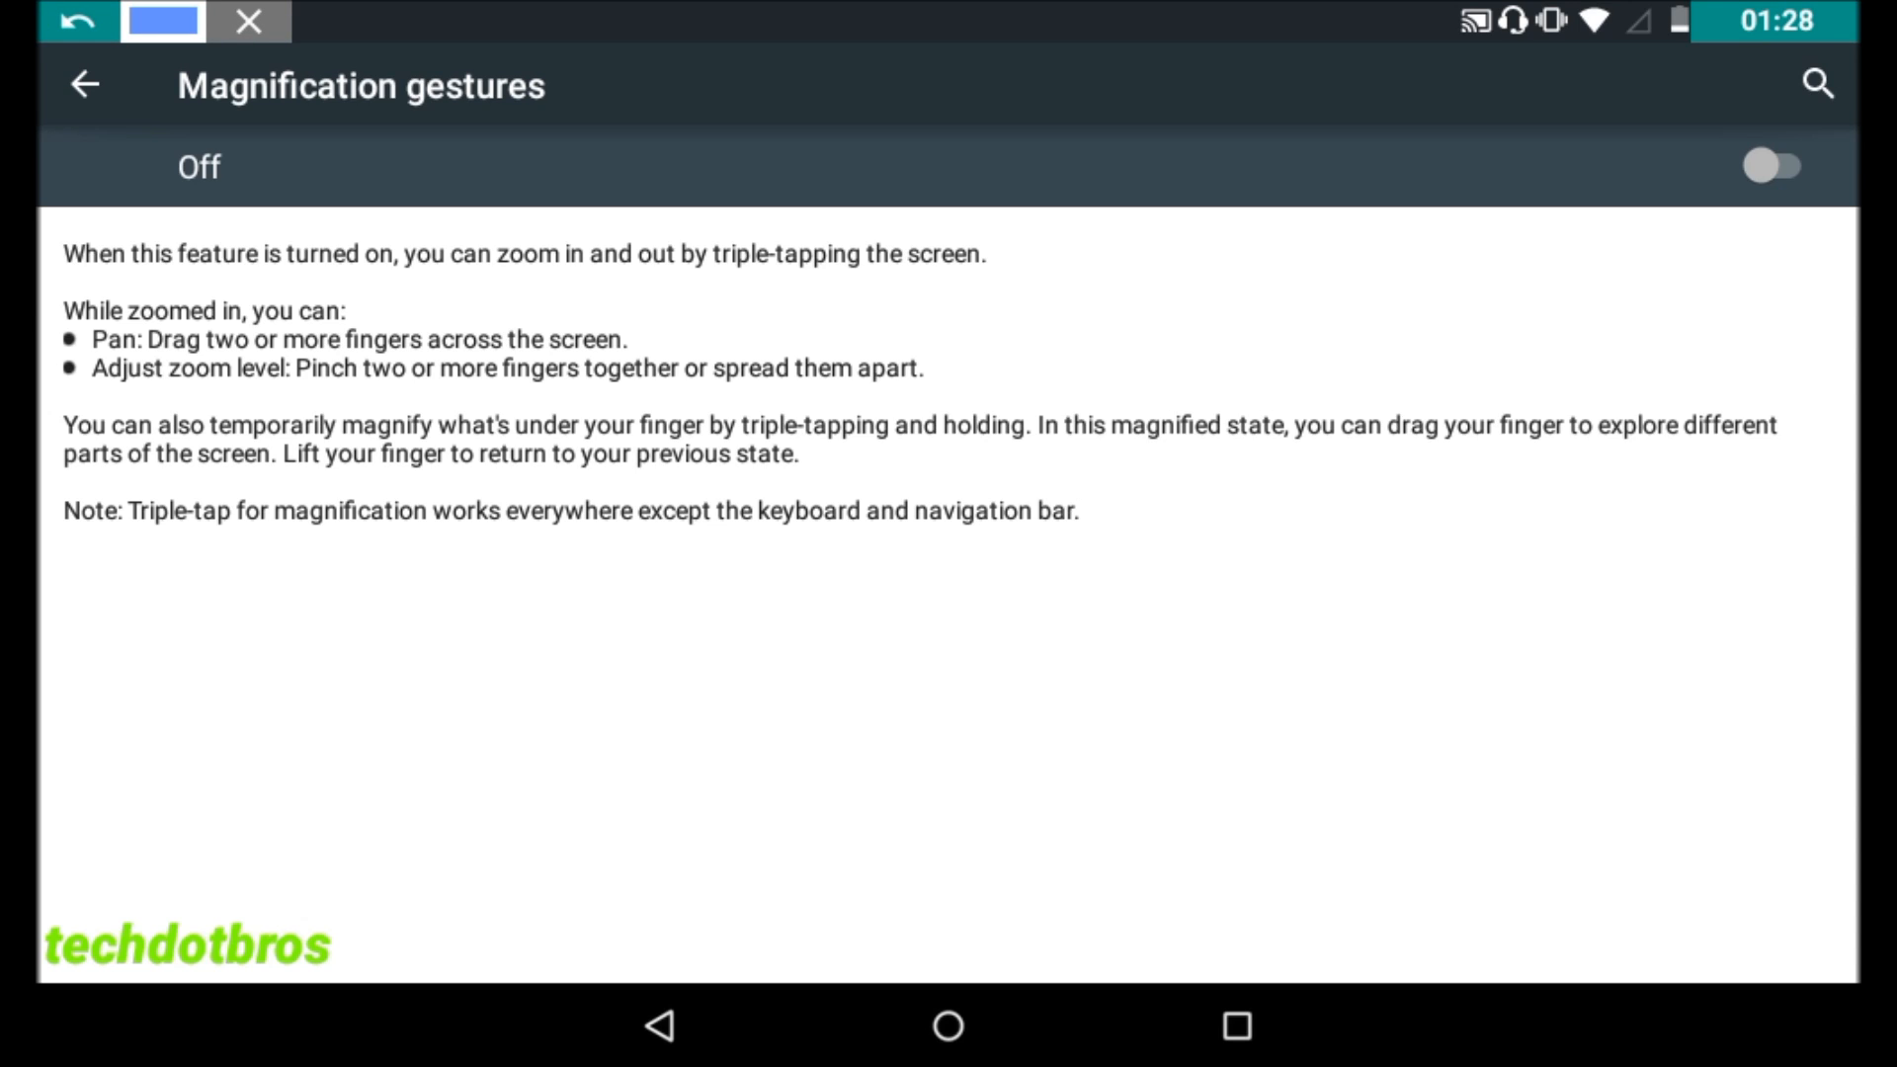
pyautogui.moveTo(48, 291); pyautogui.dragTo(224, 281)
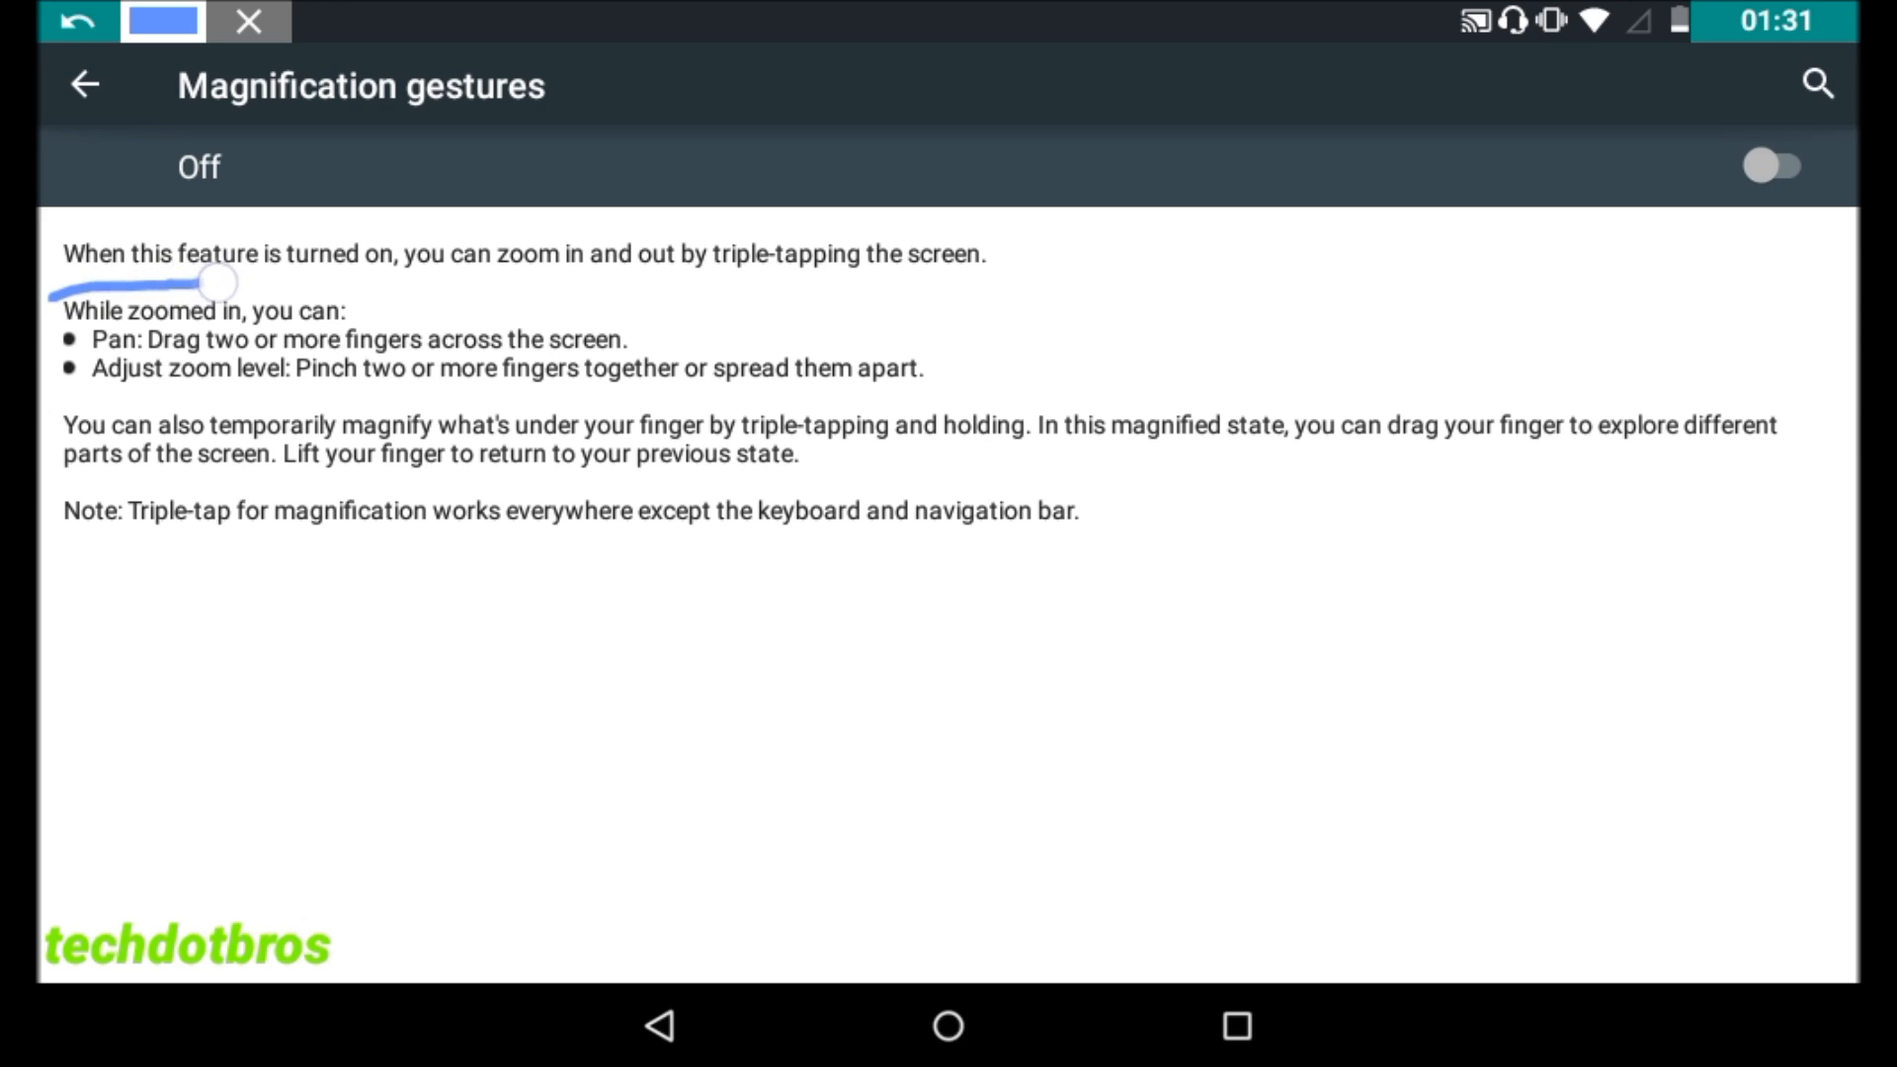
pyautogui.moveTo(217, 280); pyautogui.dragTo(980, 280)
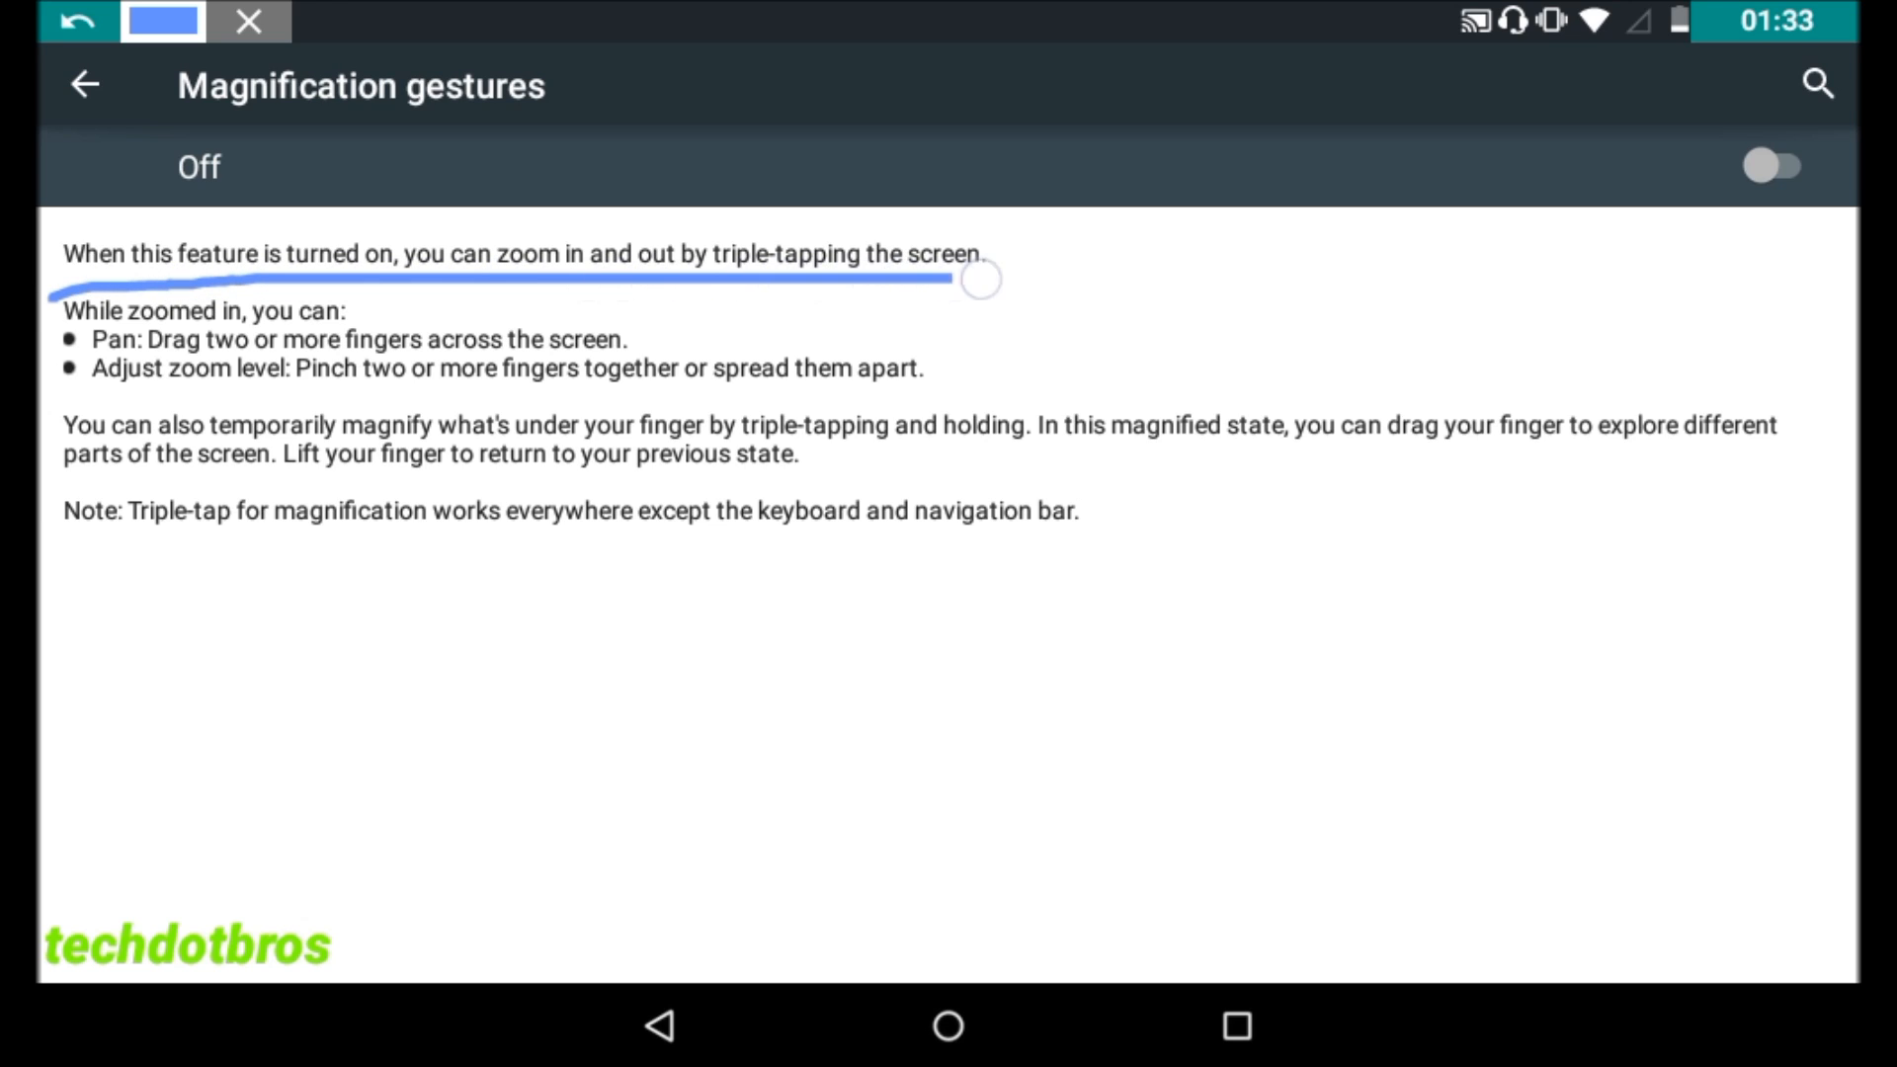
pyautogui.moveTo(980, 280); pyautogui.dragTo(1025, 275)
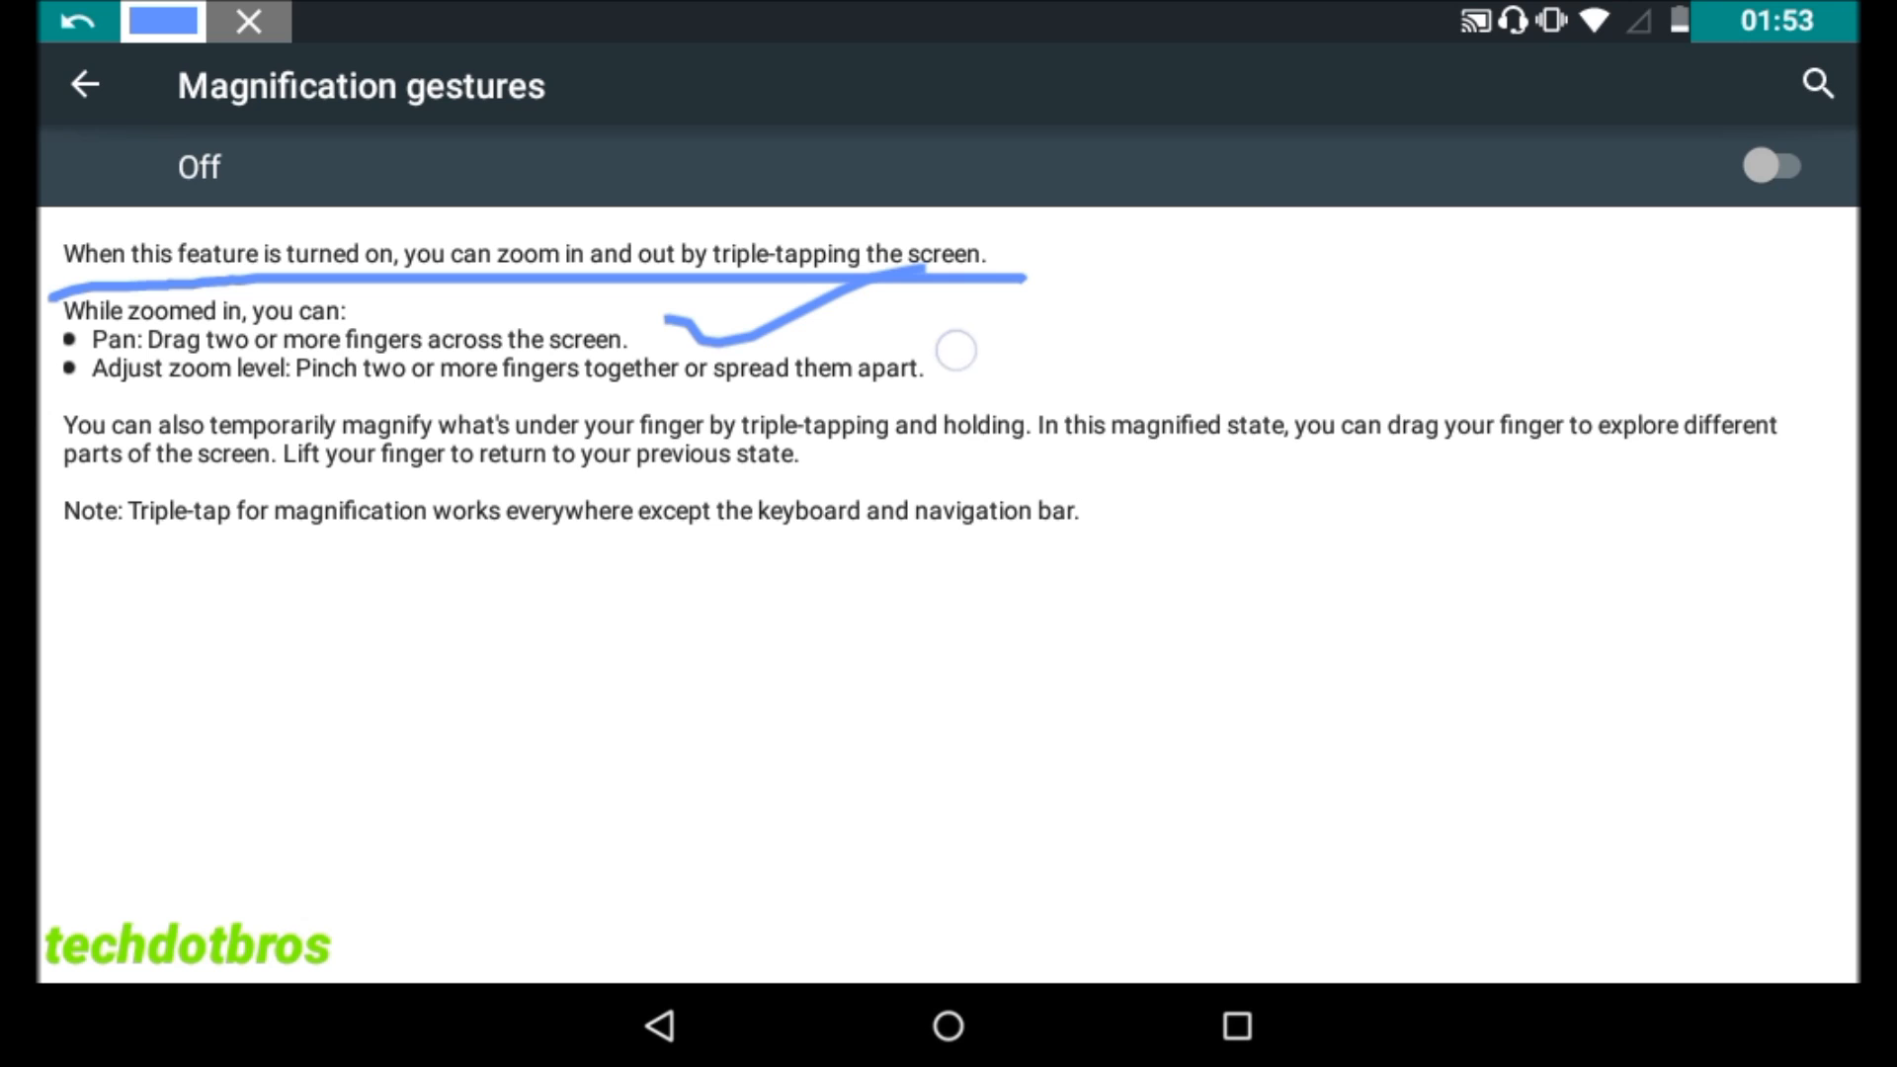
pyautogui.moveTo(955, 350); pyautogui.dragTo(1438, 169)
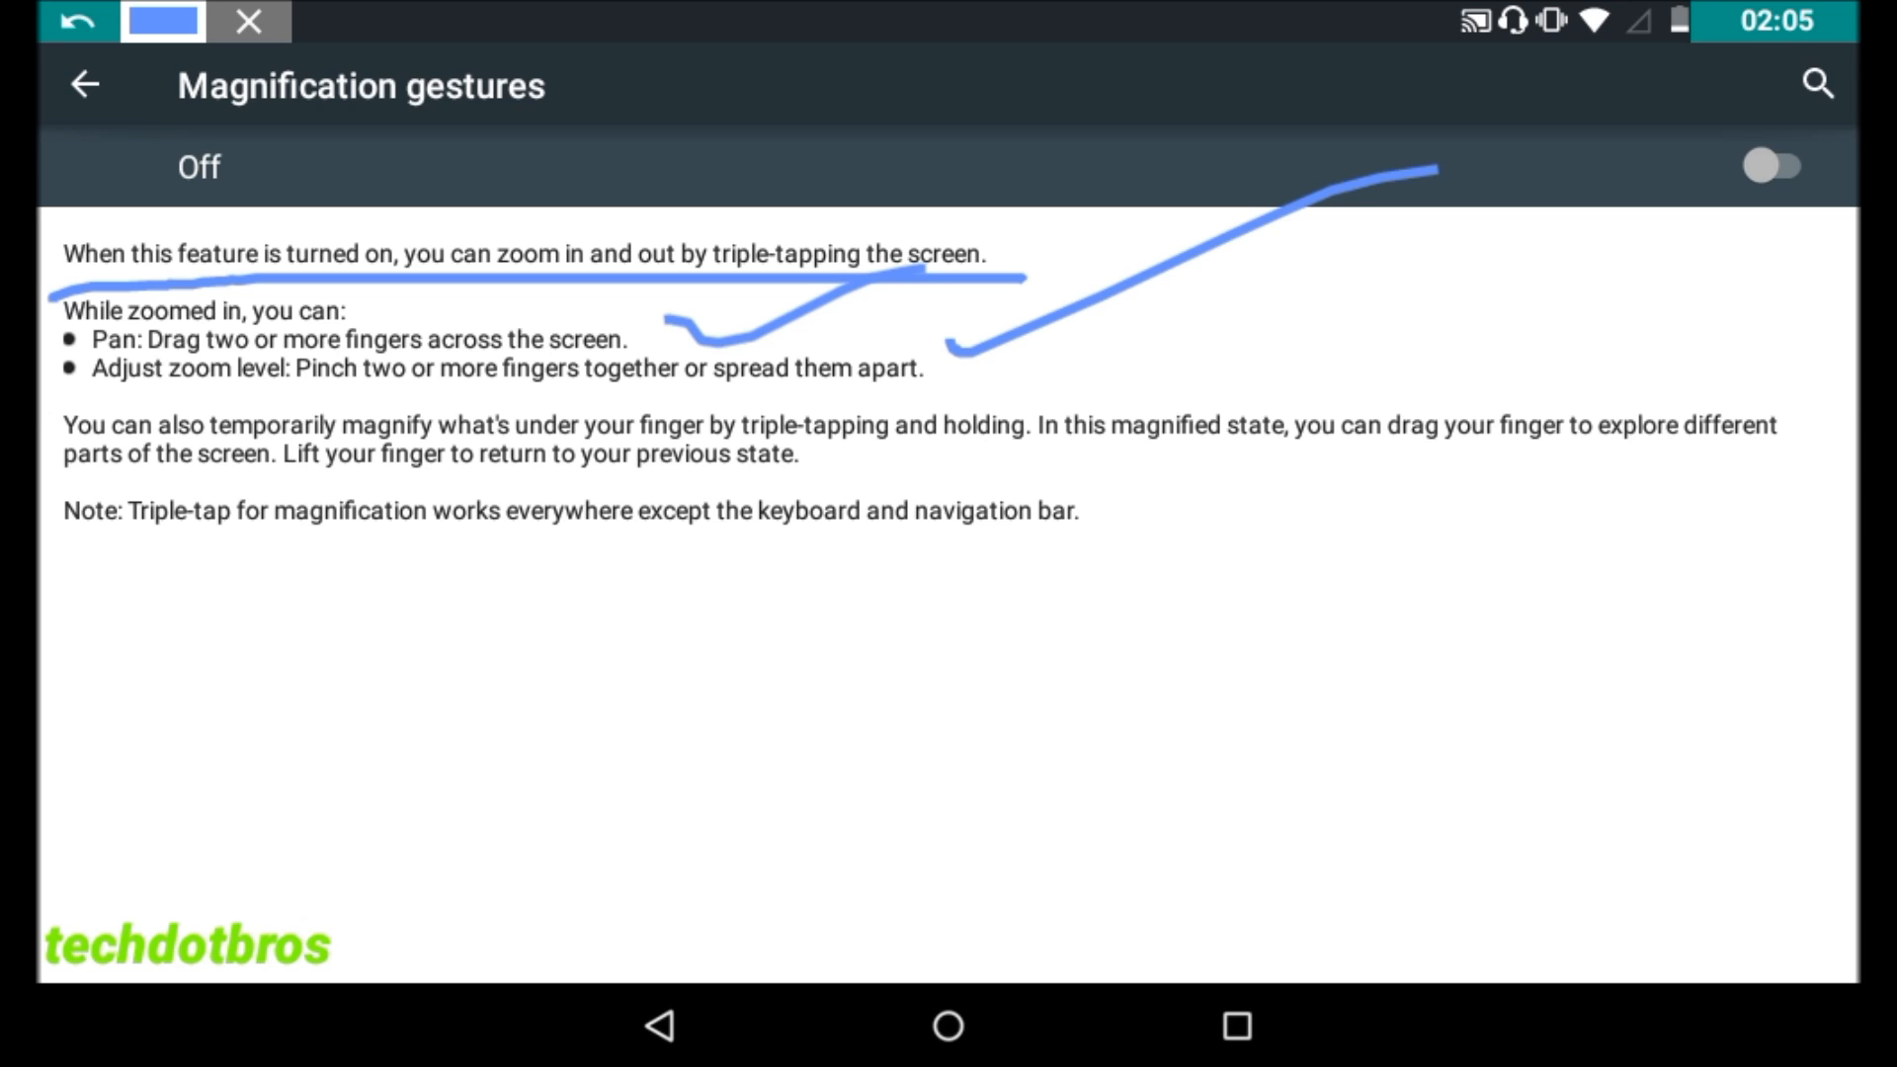
pyautogui.moveTo(69, 580); pyautogui.dragTo(1184, 548)
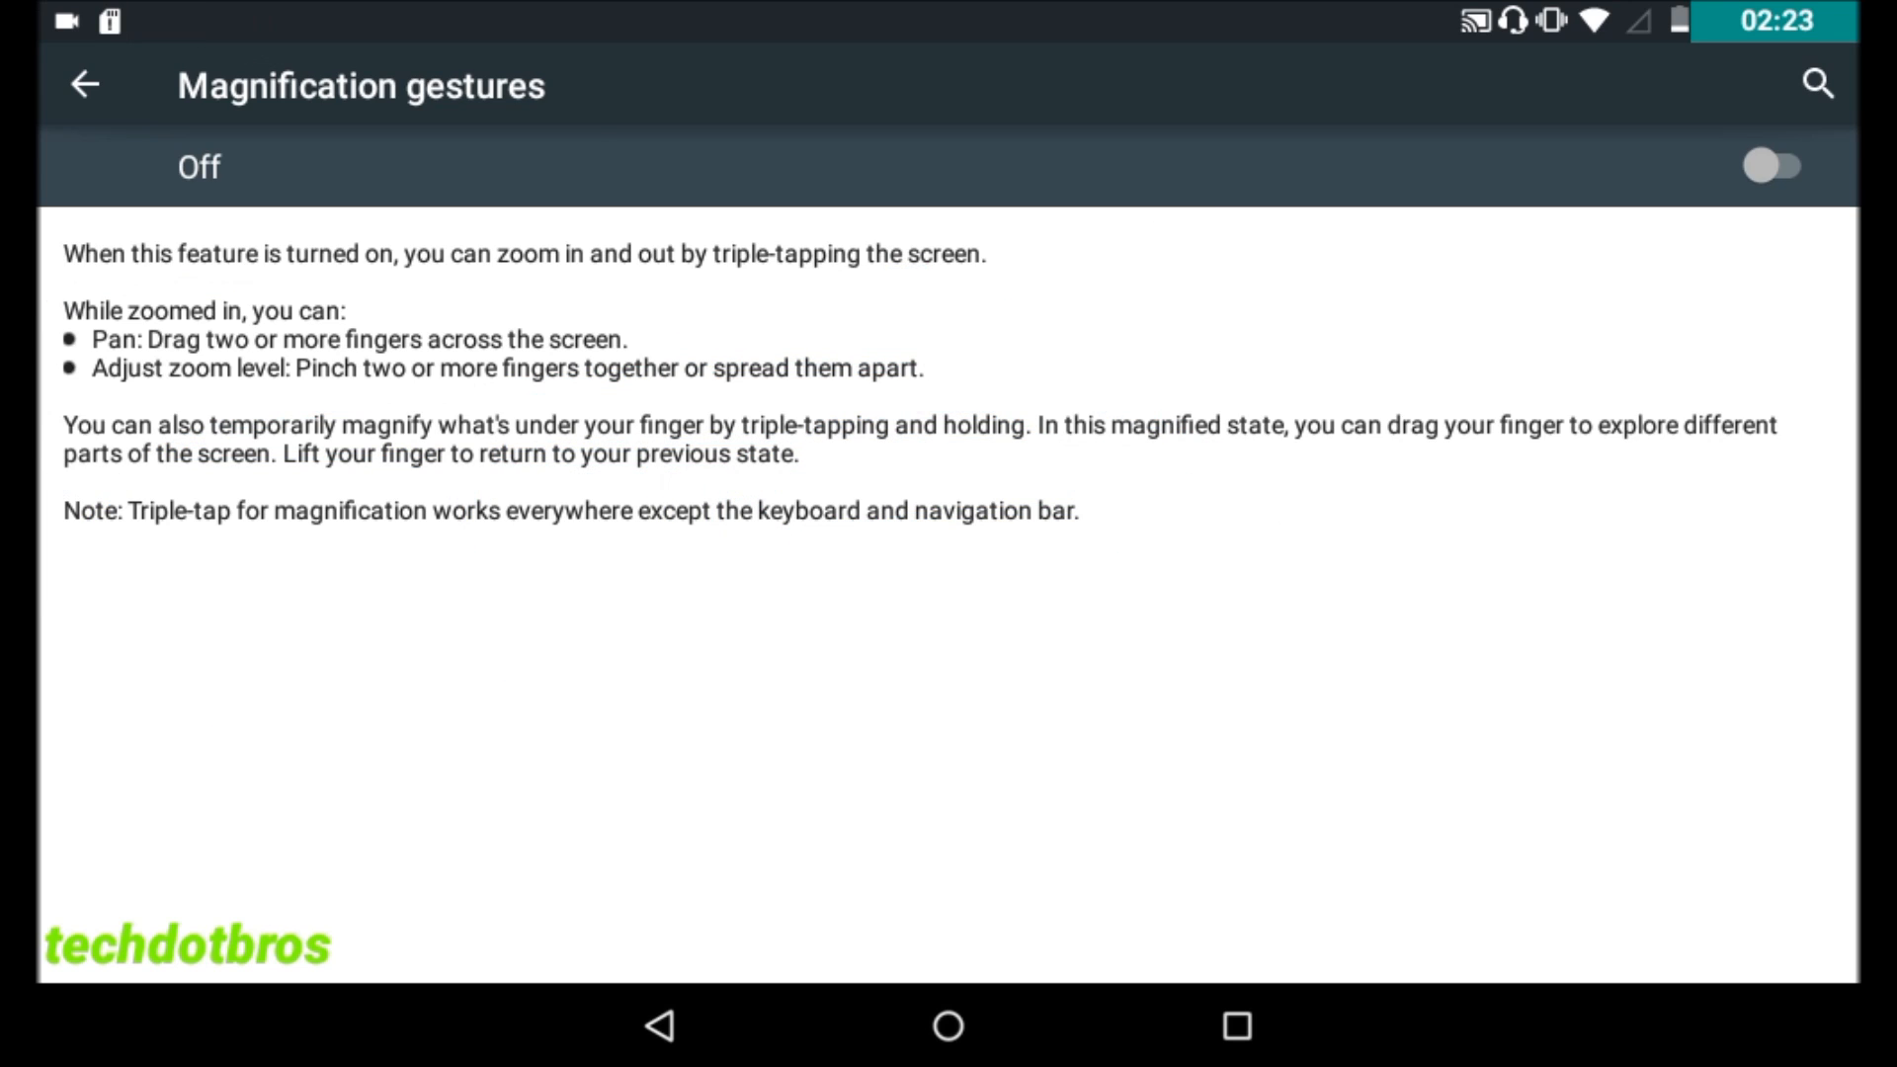
# Switch Magnification gestures on and scroll down through the gesture description.
pyautogui.click(1773, 169)
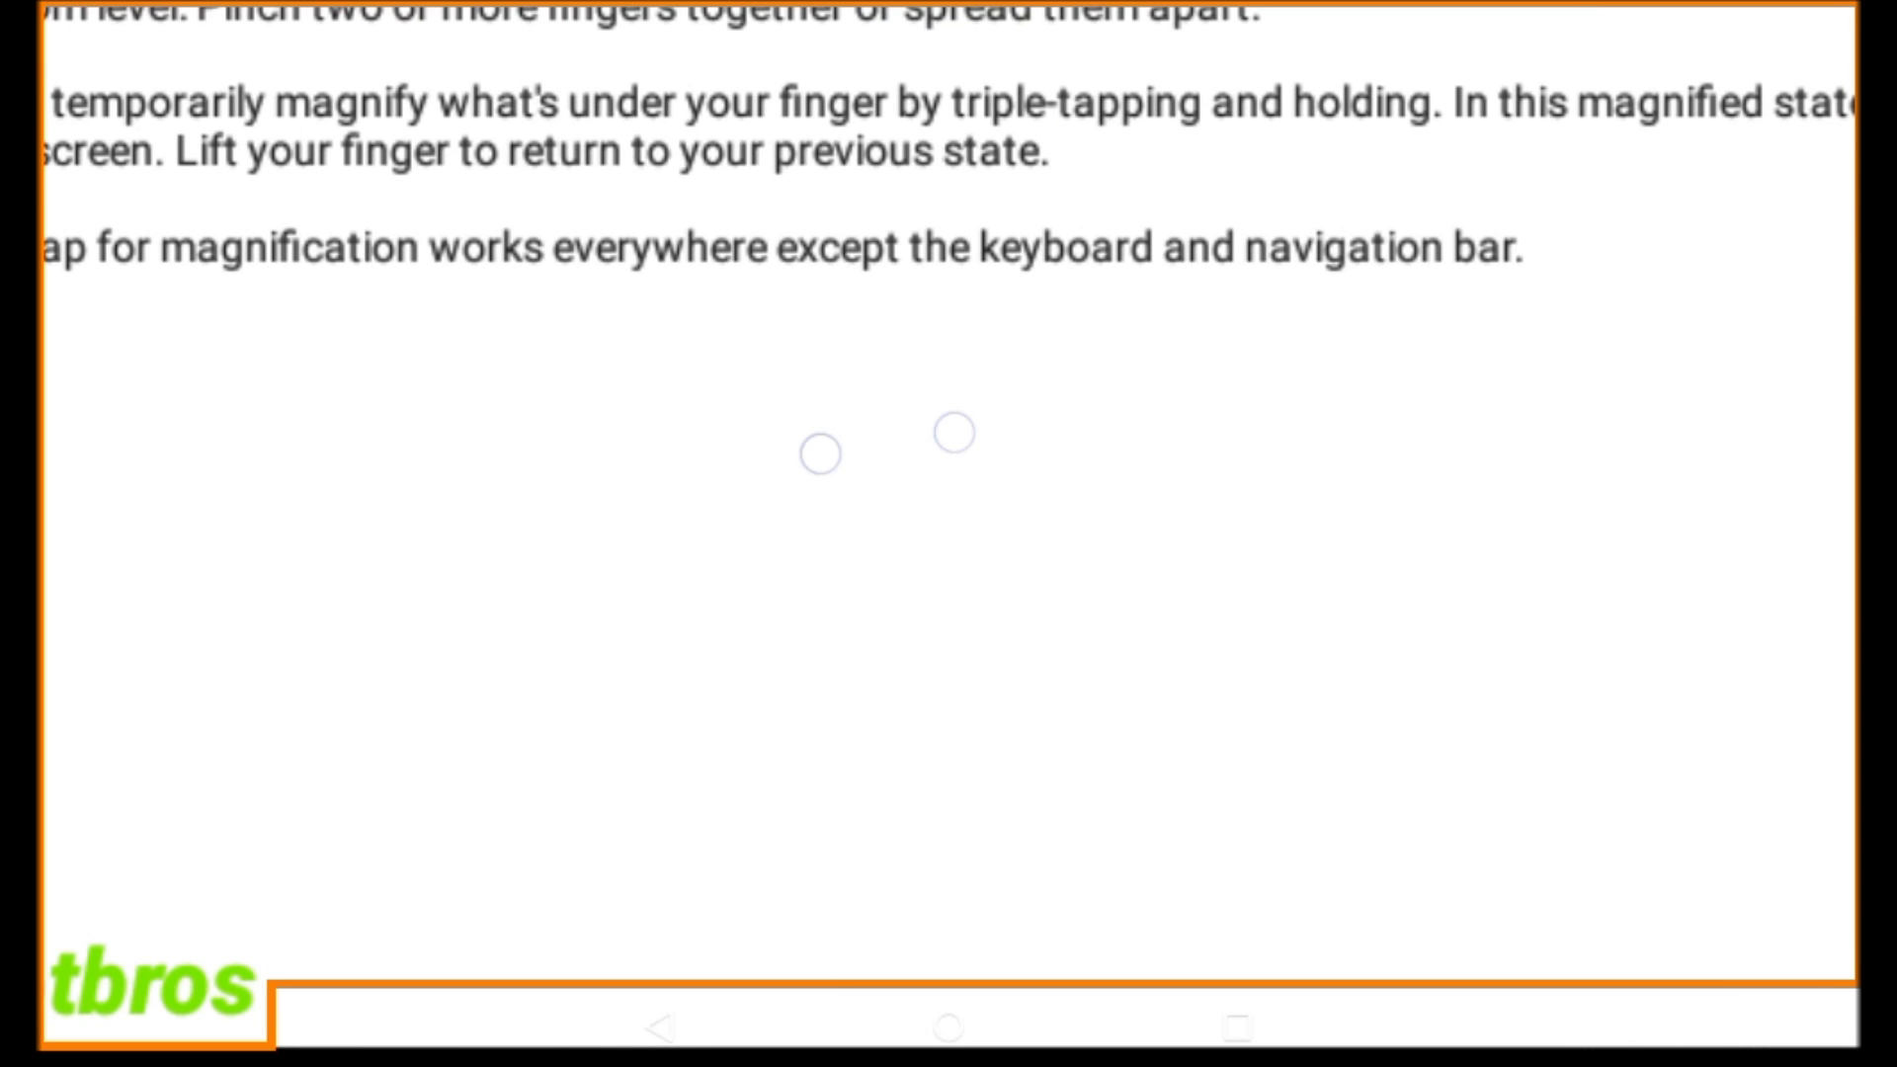
pyautogui.scroll(-3)
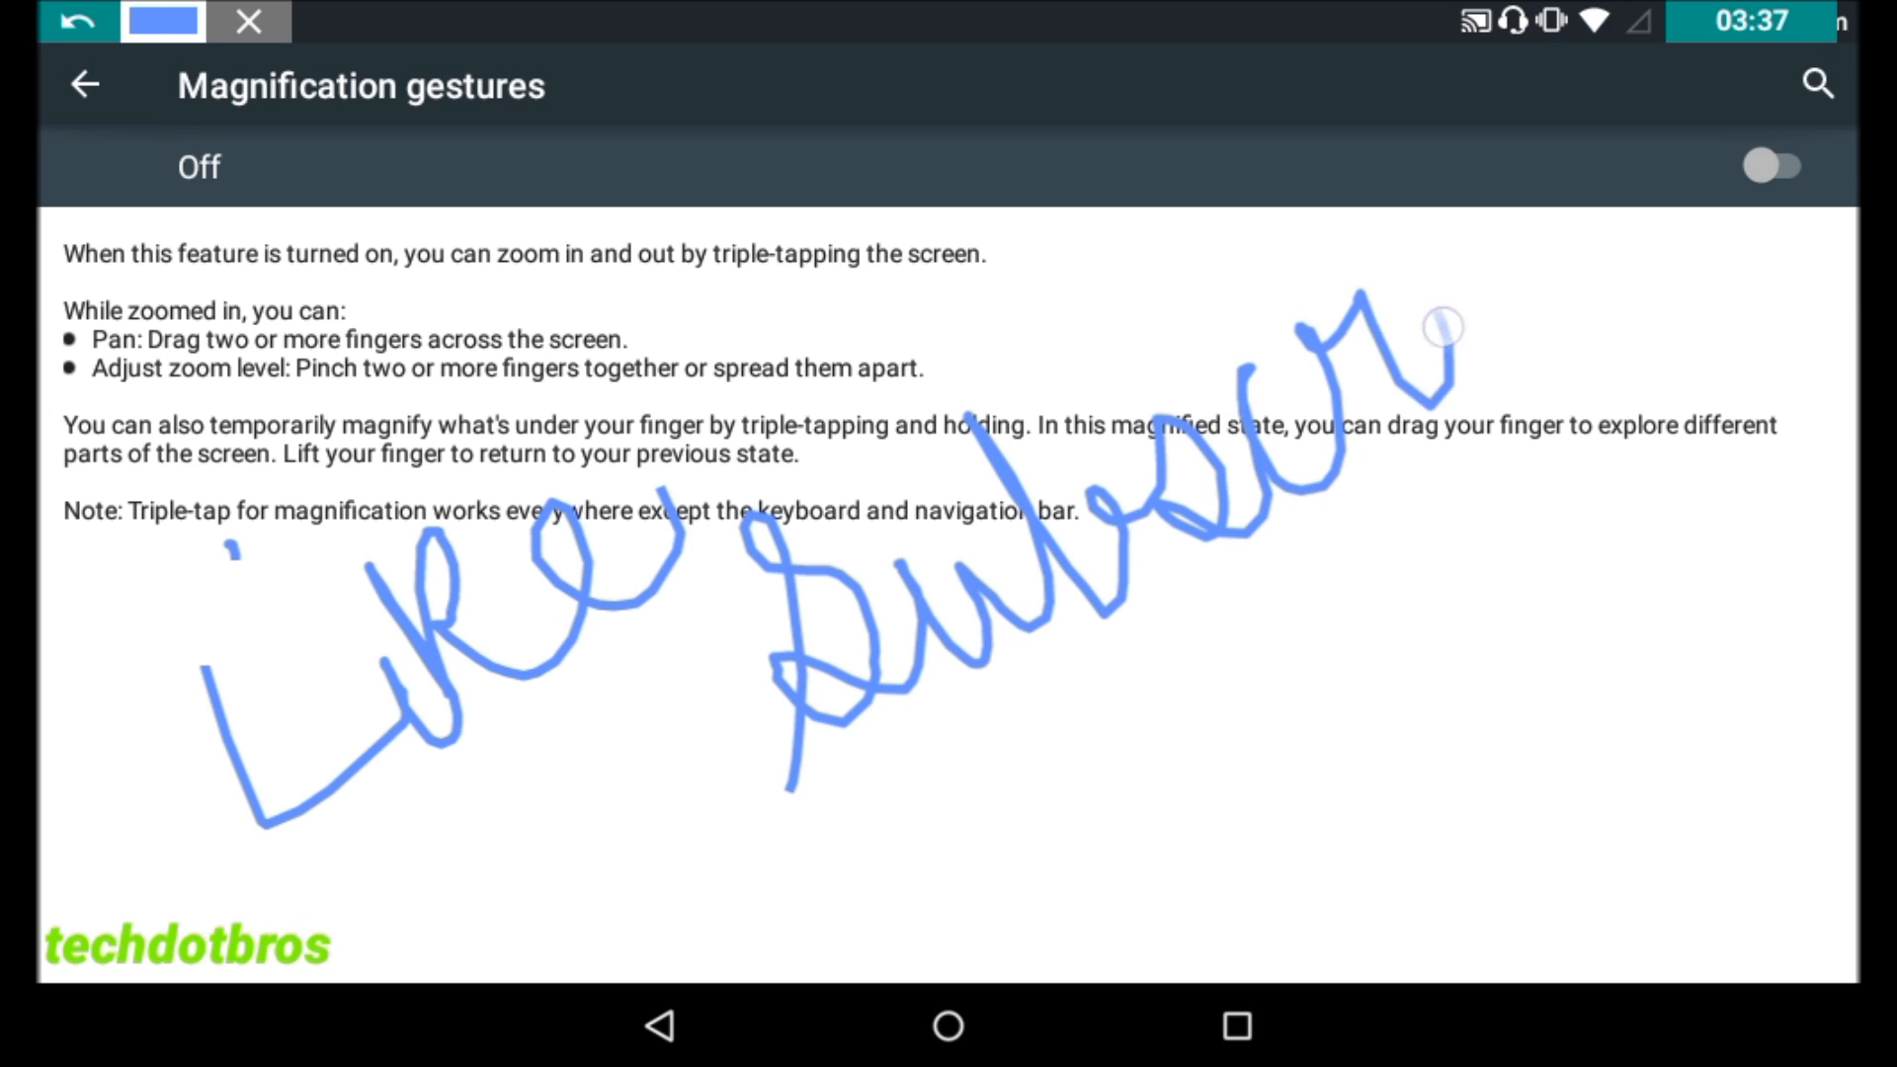
pyautogui.moveTo(1439, 327); pyautogui.dragTo(1645, 350)
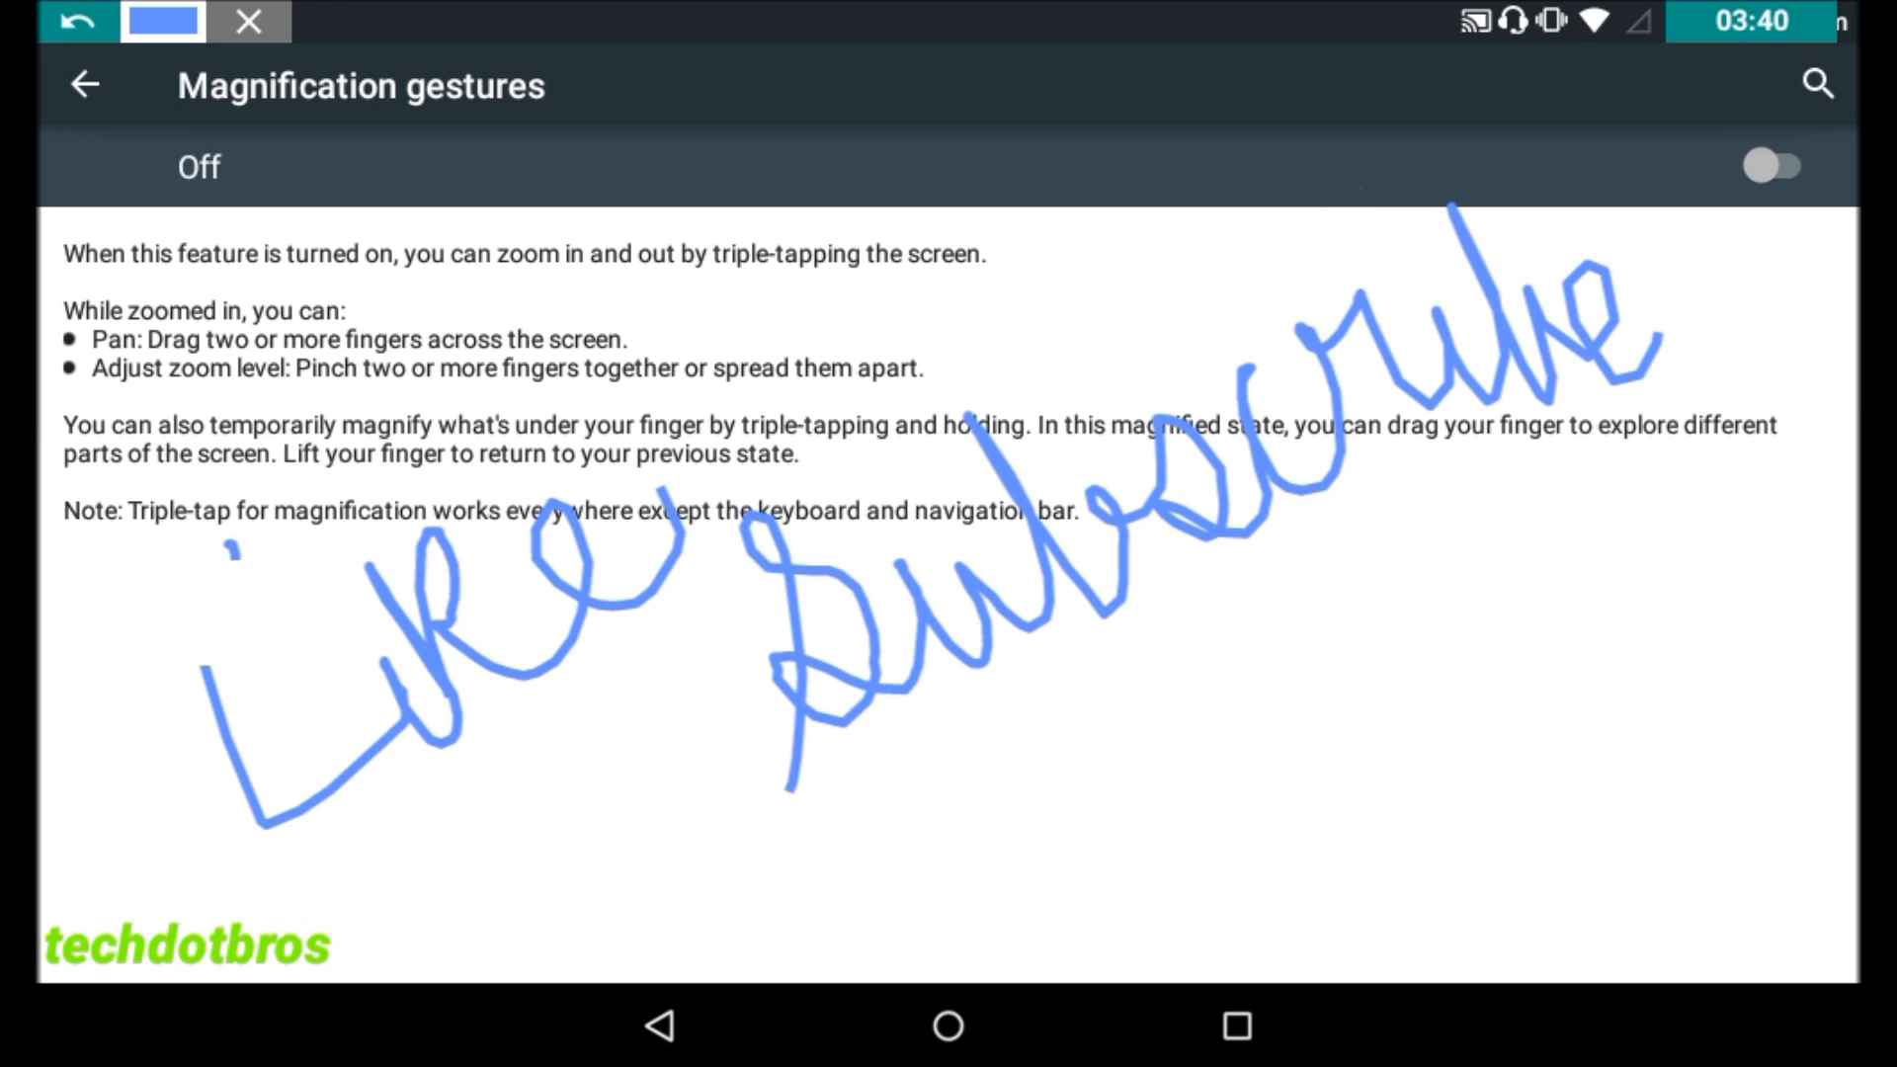